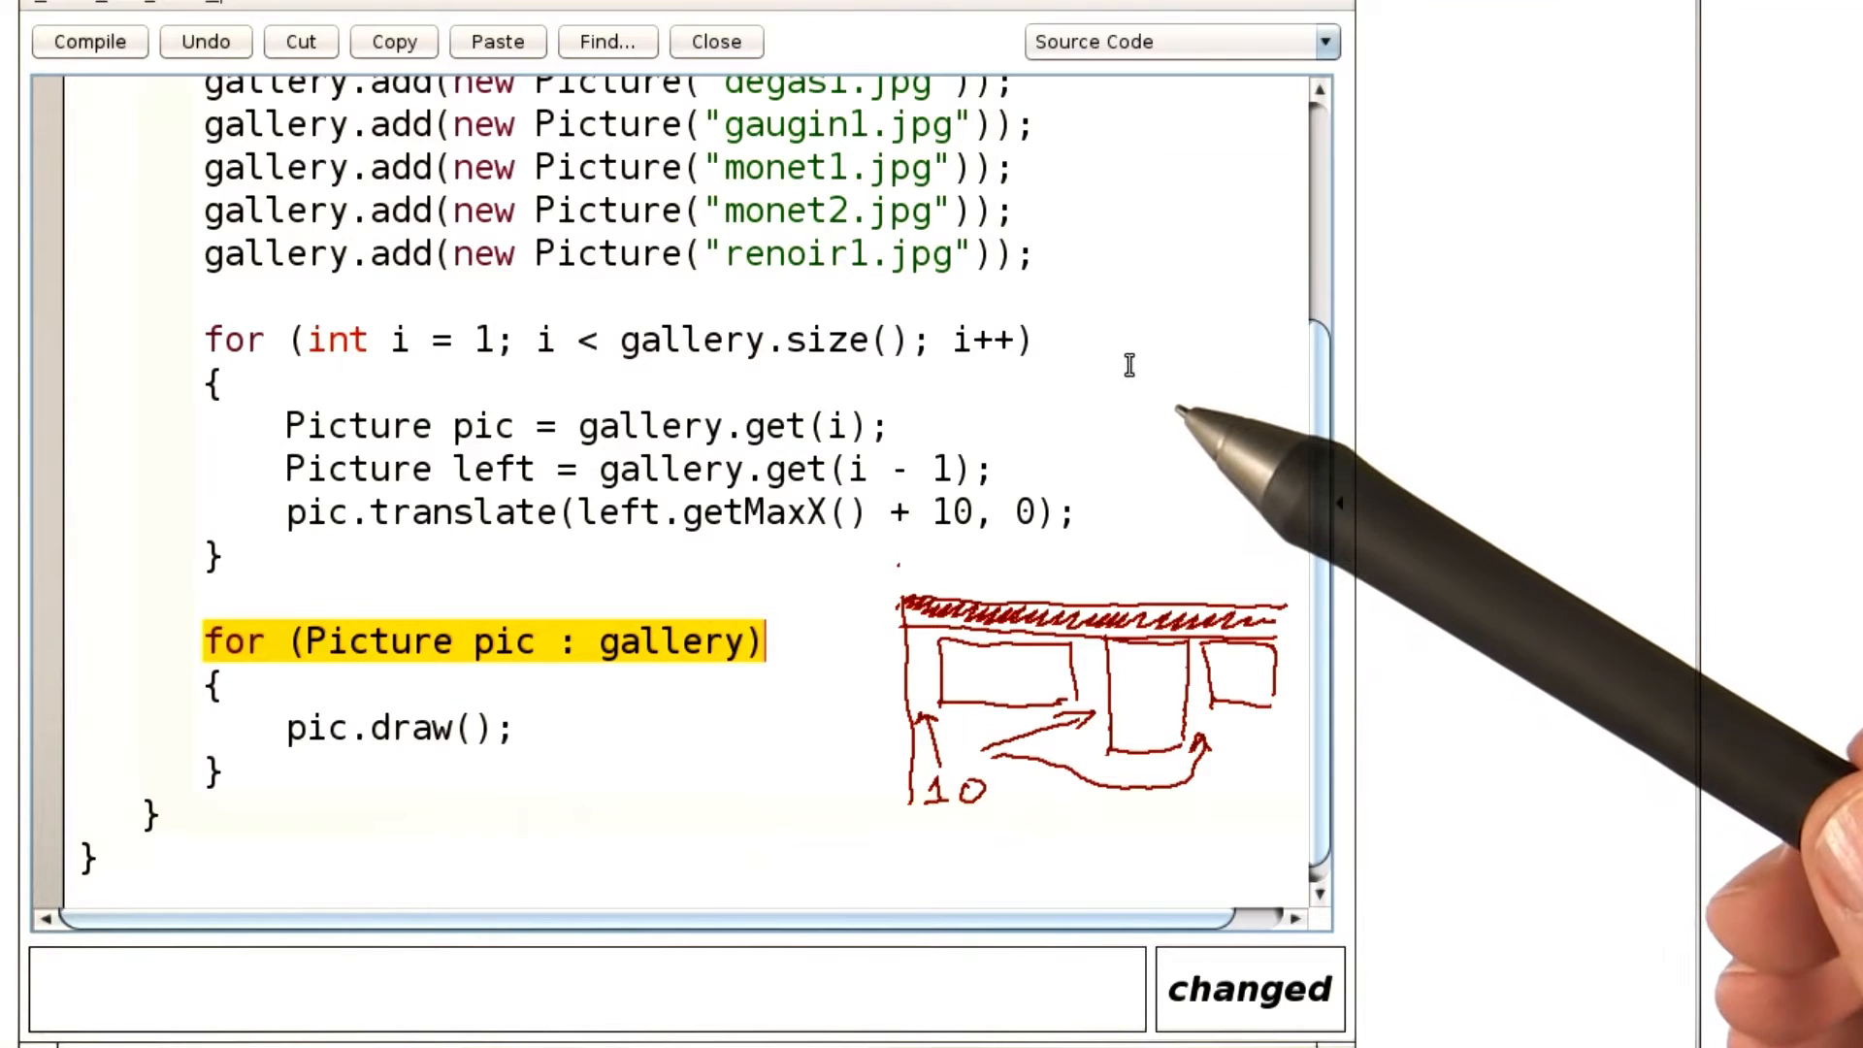
{"action": "mouse_move", "coordinate": [1212, 417]}
{"action": "type", "text": "rightmostX = pic.getMaxX();"}
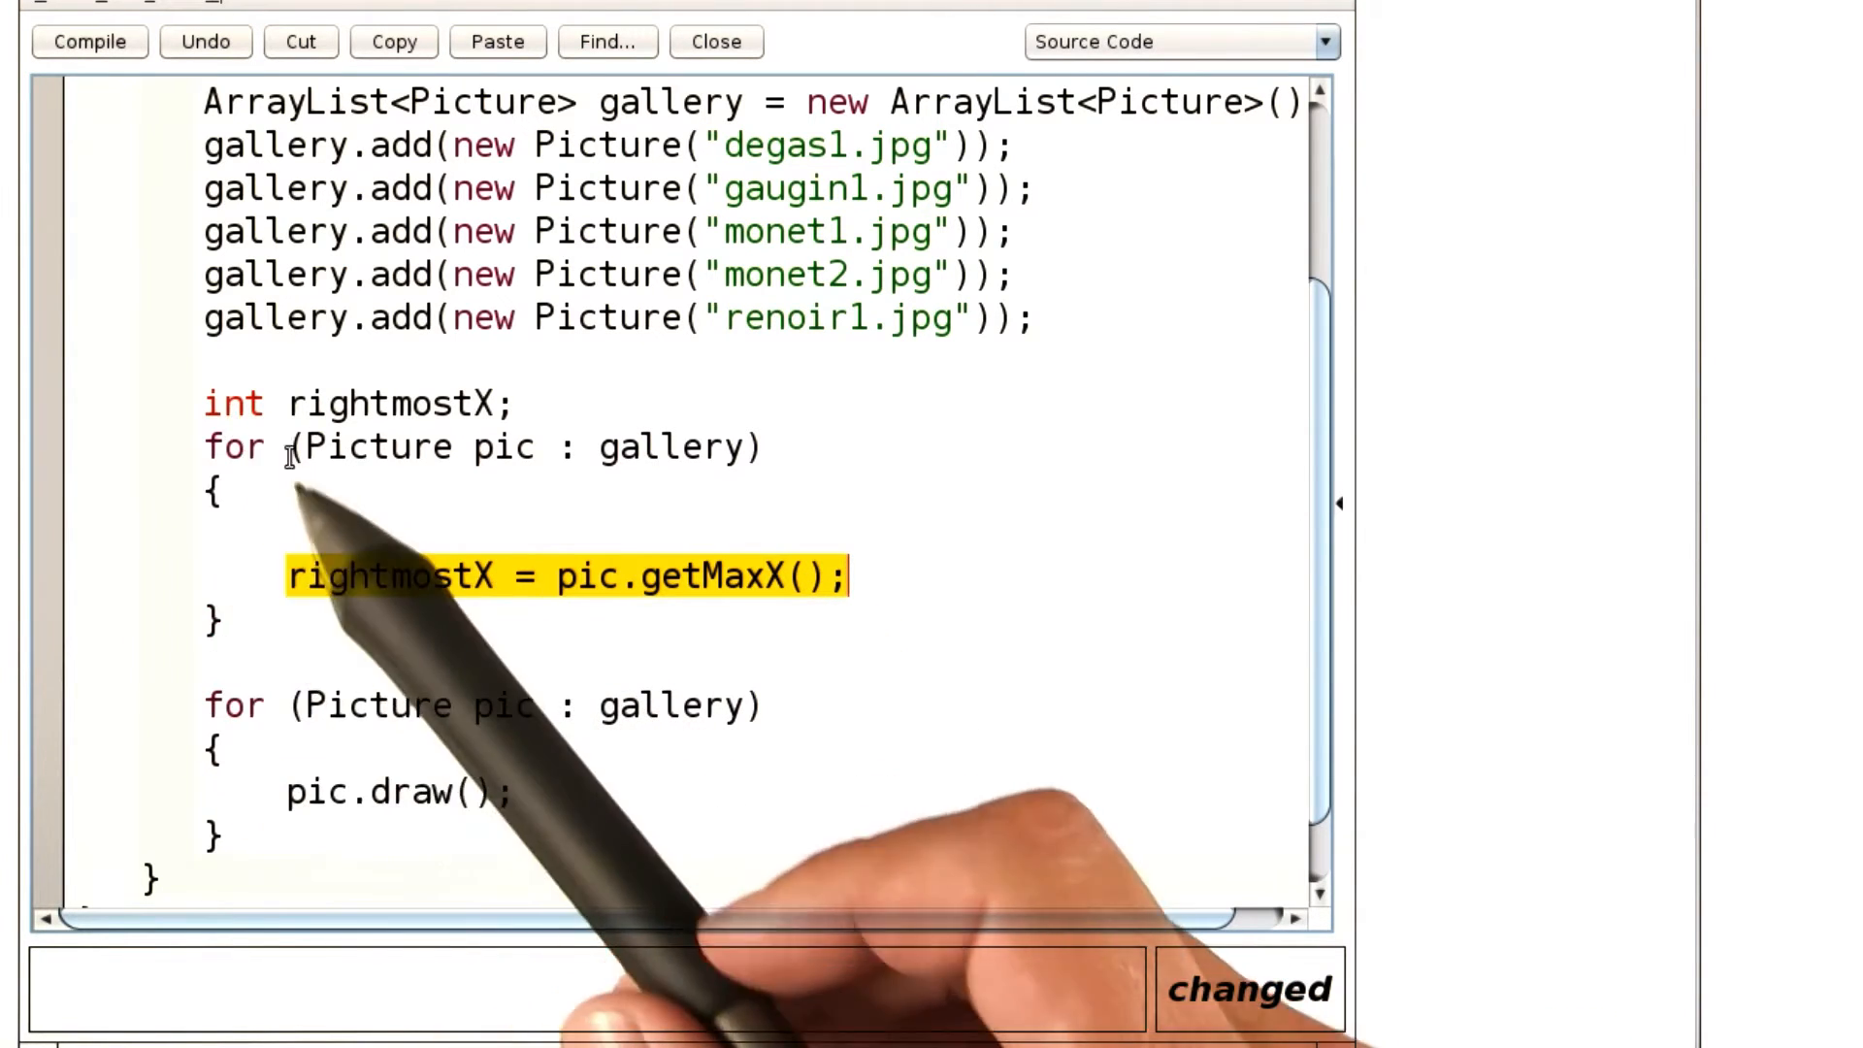
Insert pic.translate(rightmostX + 10, 0); before the rightmostX assignment and highlight the offset
{"action": "type", "text": "pic.translate(rightmostX + 10, 0);"}
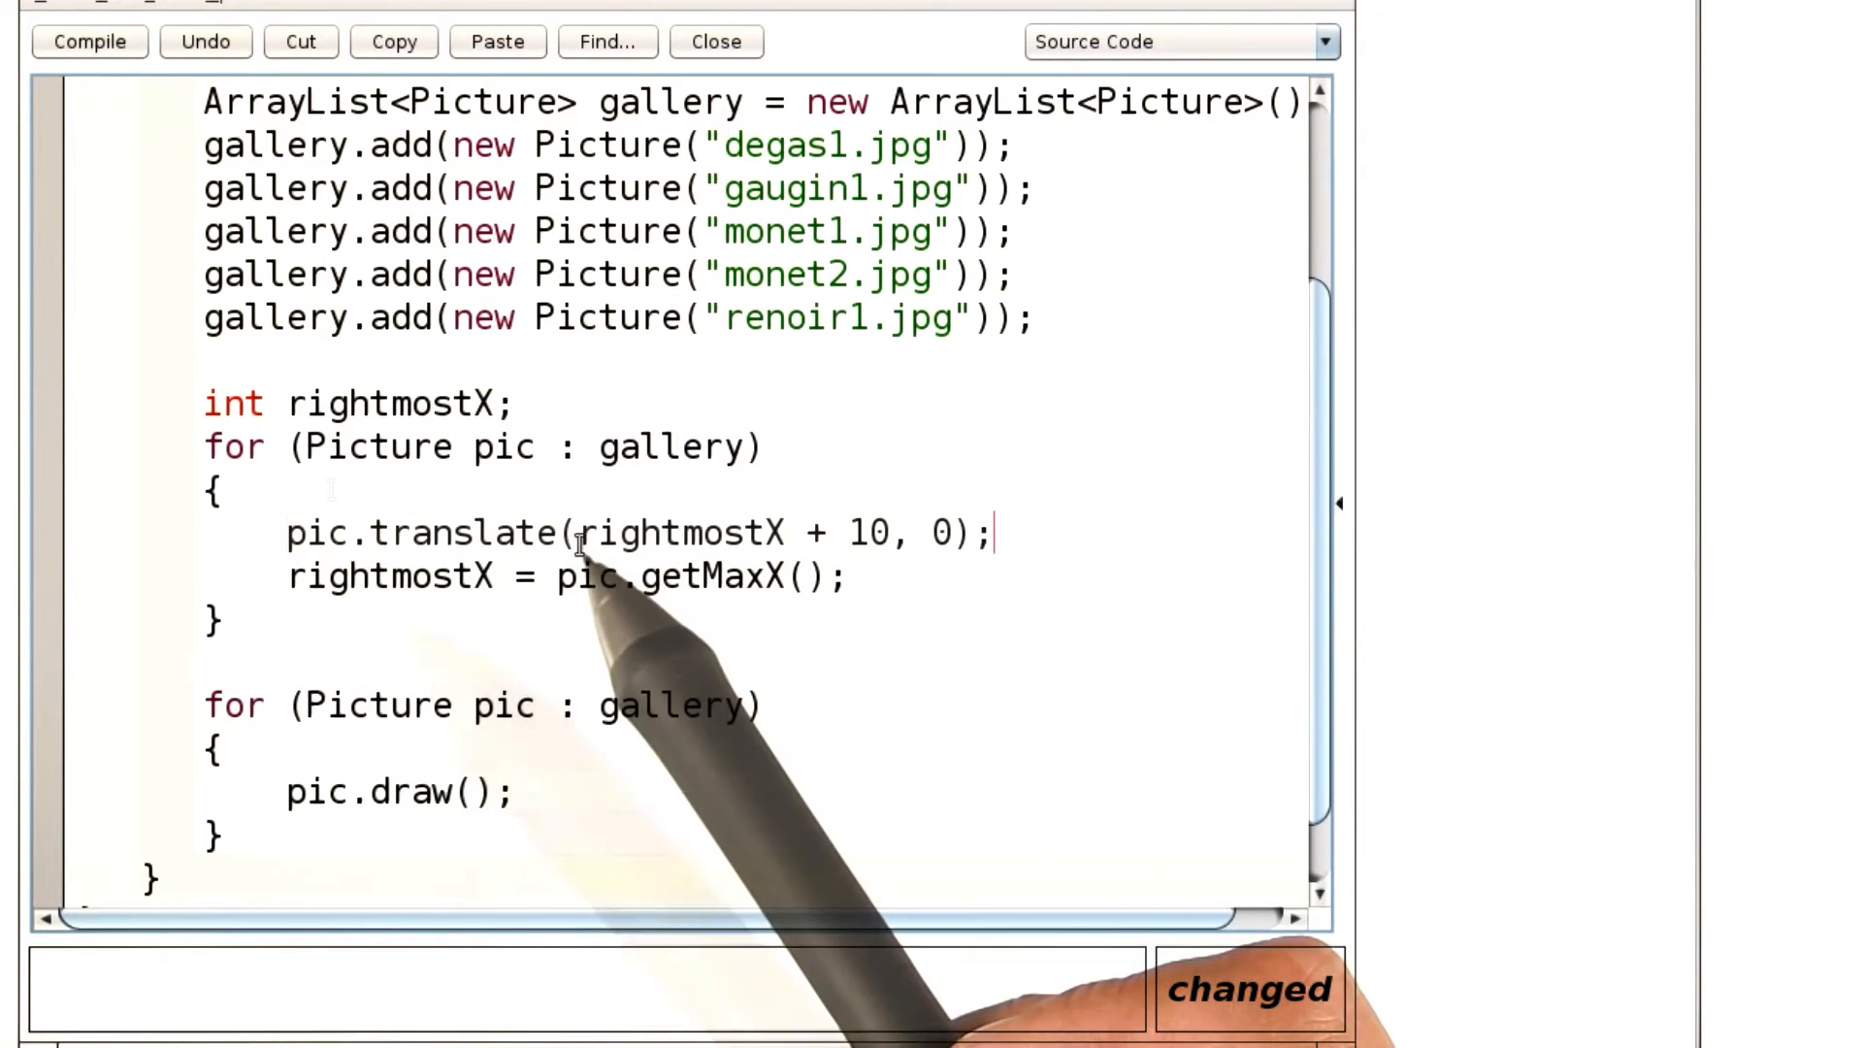
{"action": "left_click_drag", "start_coordinate": [576, 533], "coordinate": [885, 533]}
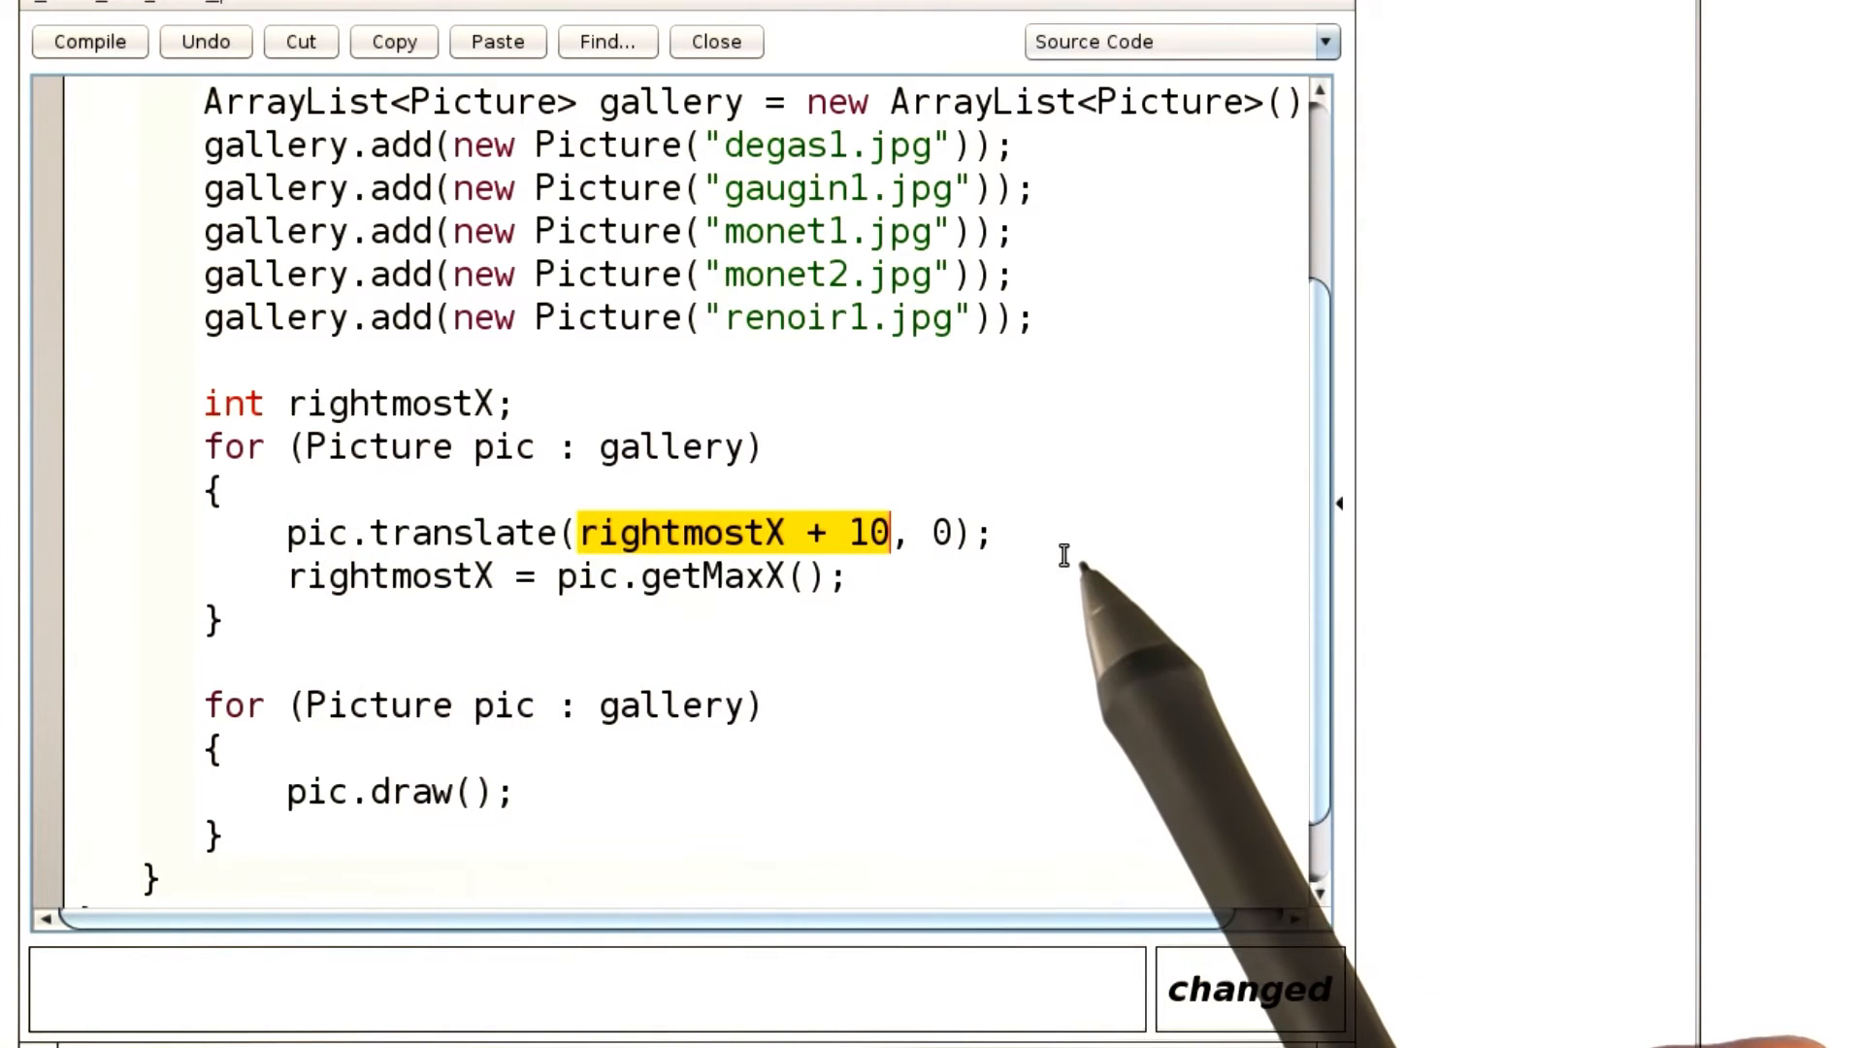
{"action": "mouse_move", "coordinate": [1052, 546]}
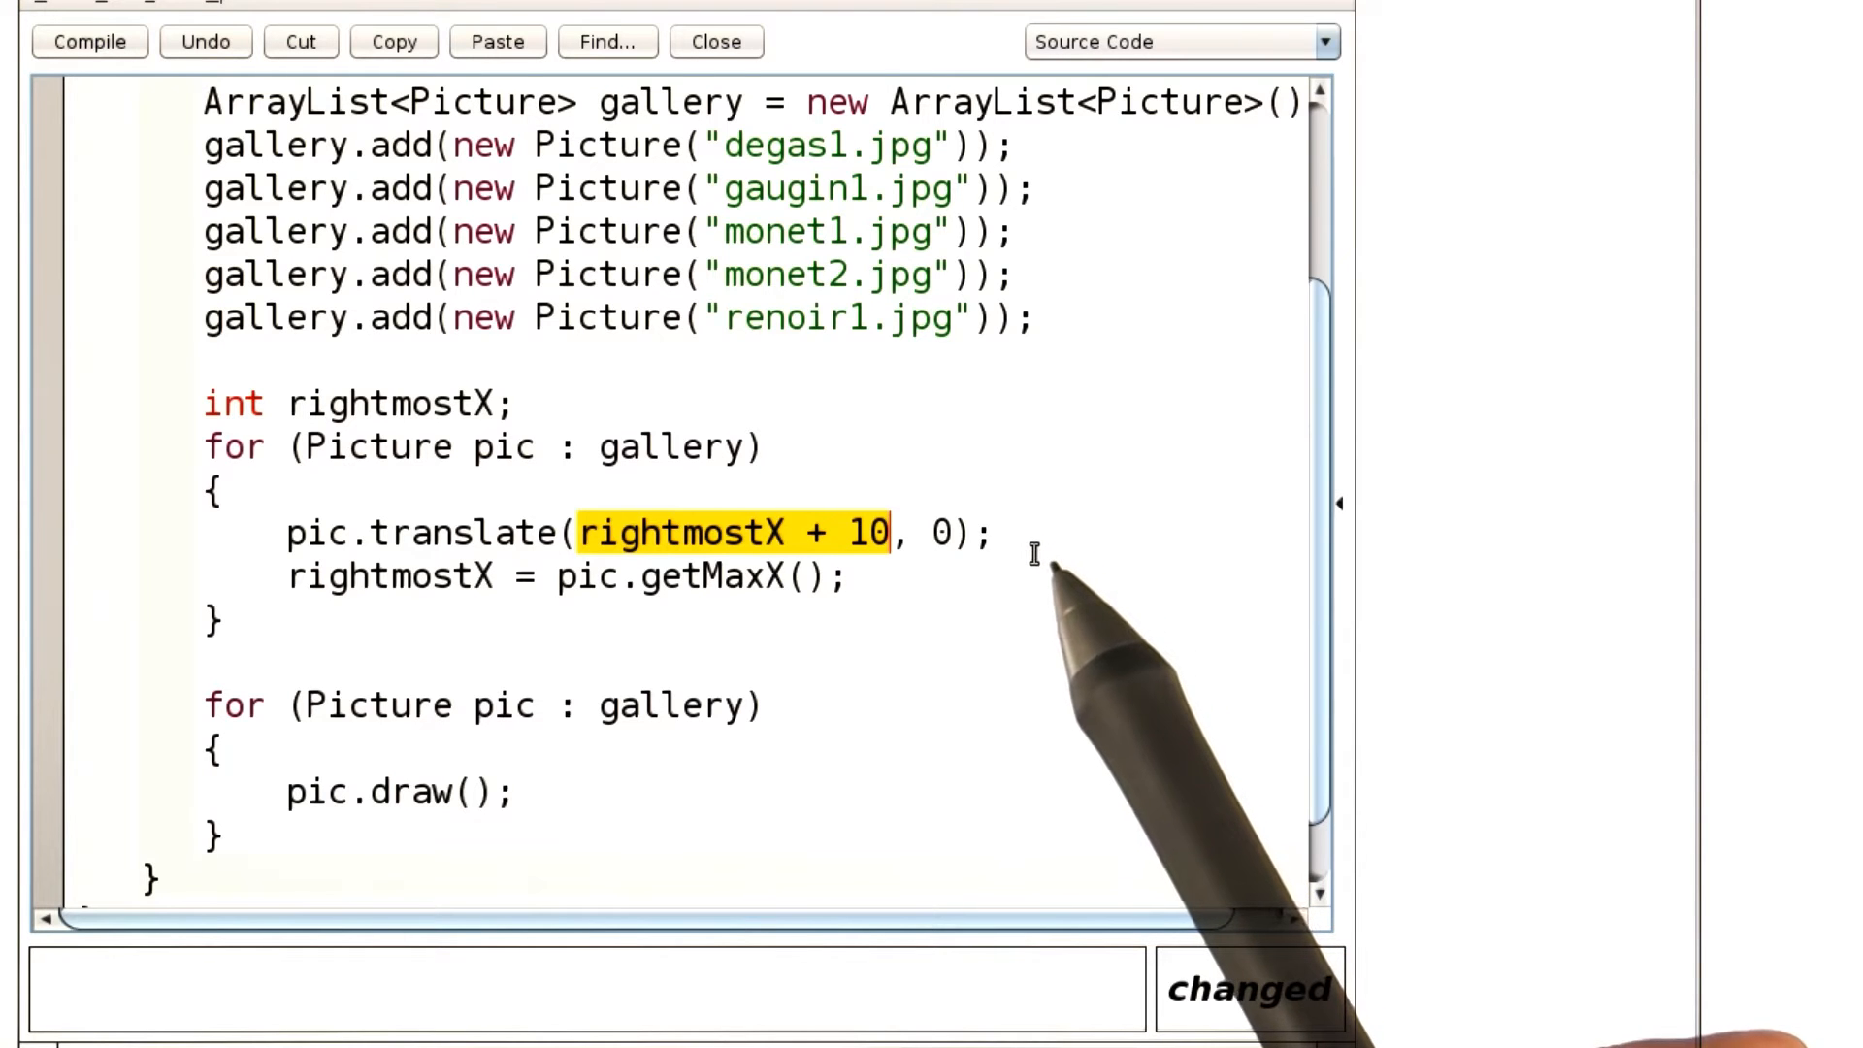
Initialize rightmostX to 0 in its declaration
{"action": "type", "text": "= 0"}
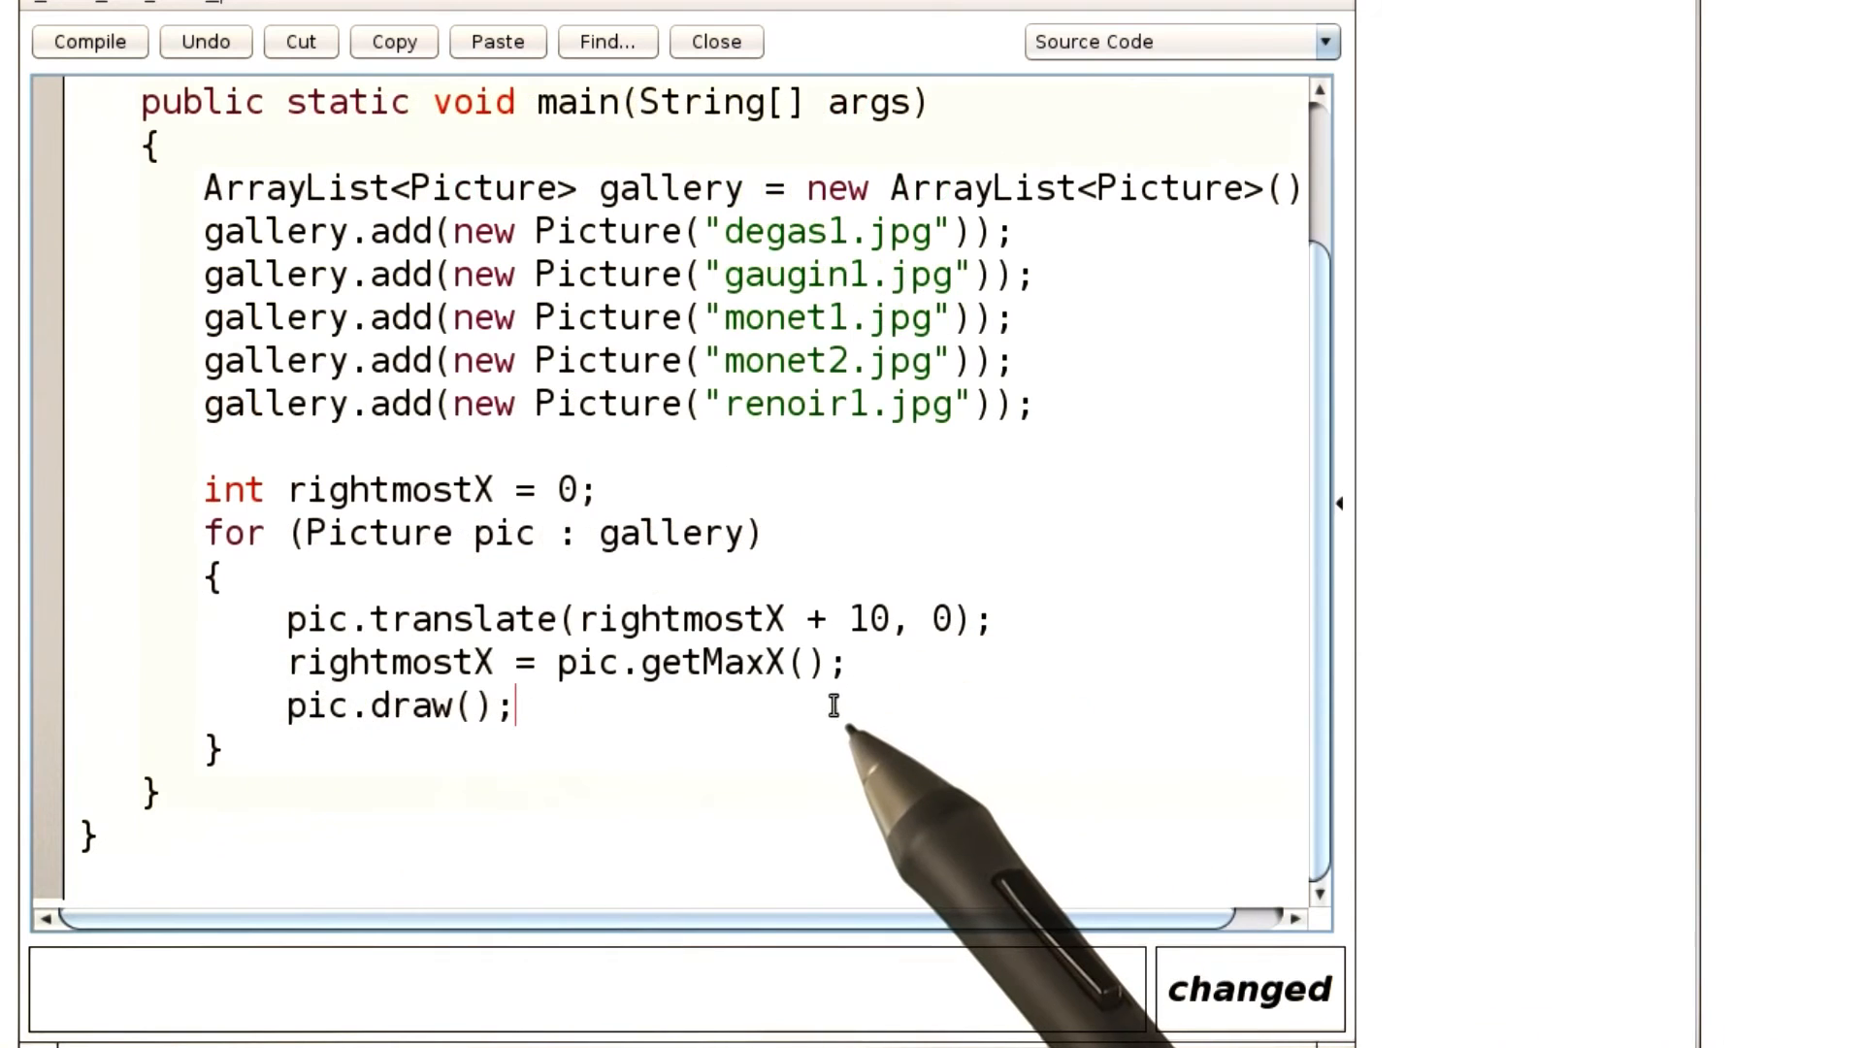
{"action": "mouse_move", "coordinate": [832, 714]}
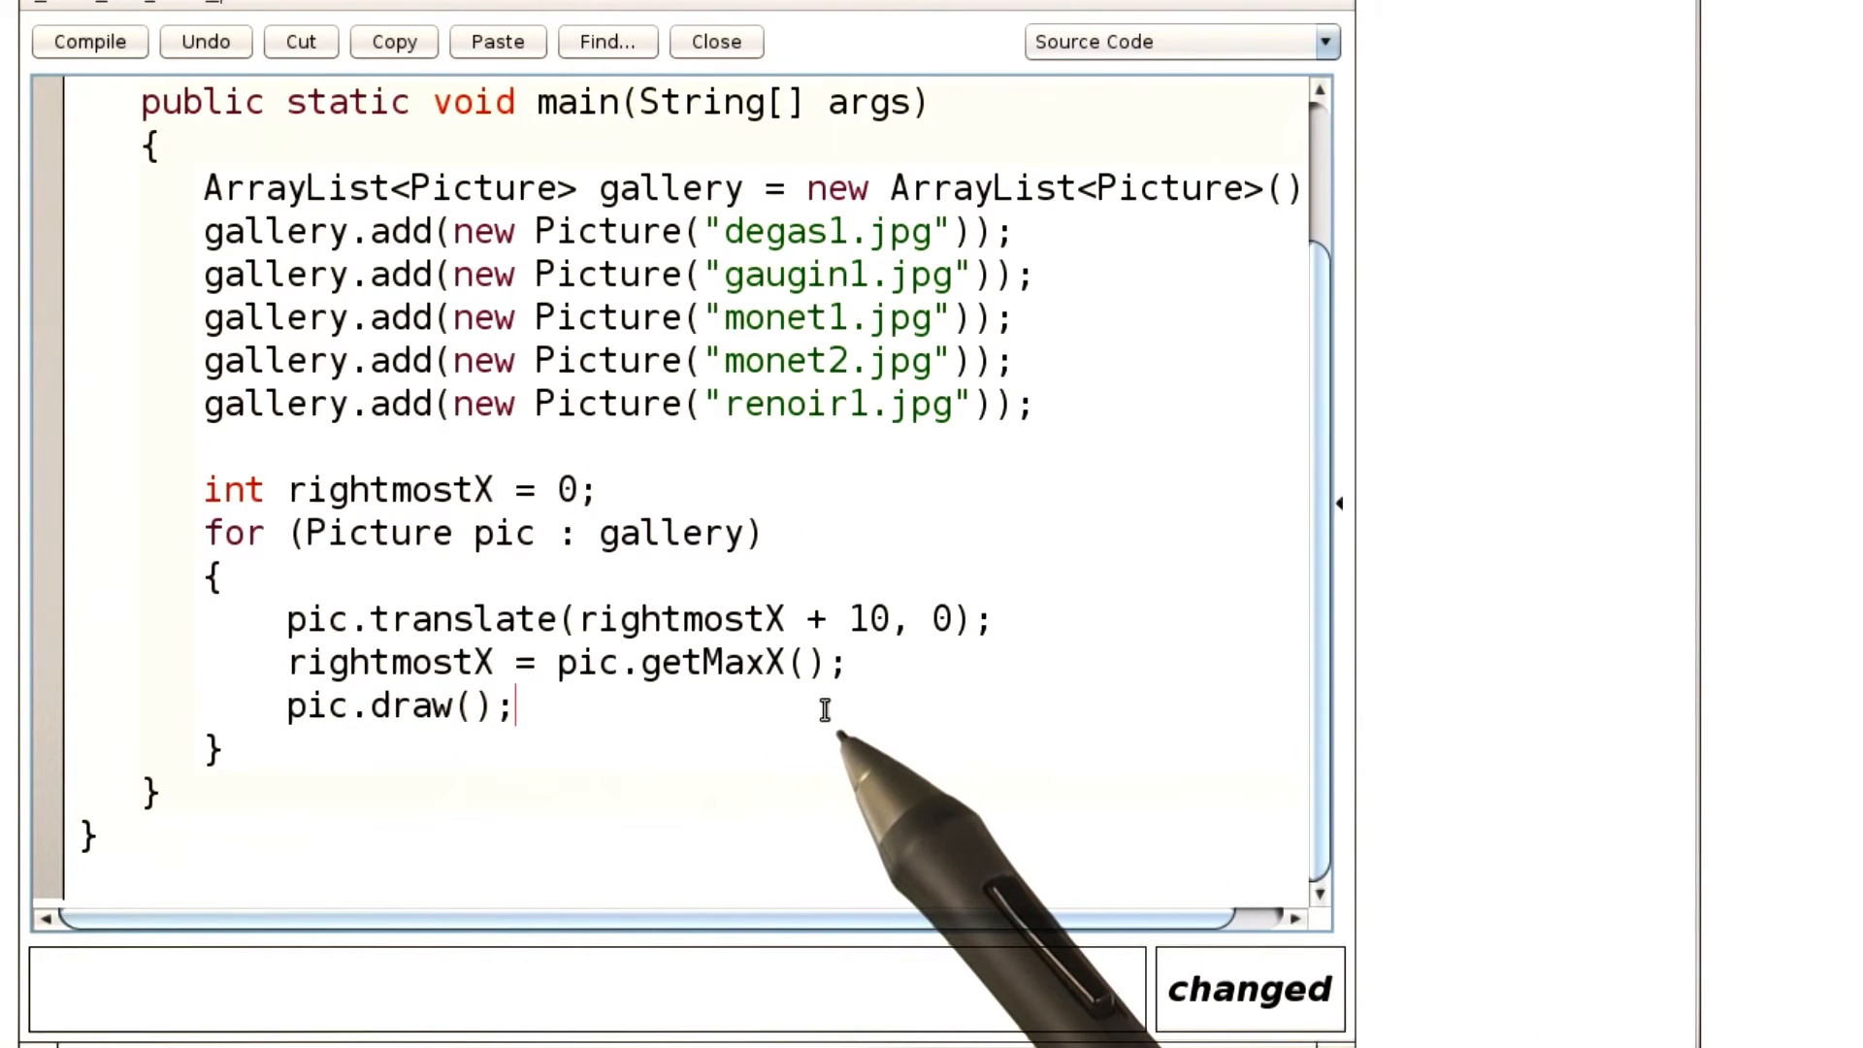
{"action": "mouse_move", "coordinate": [1150, 764]}
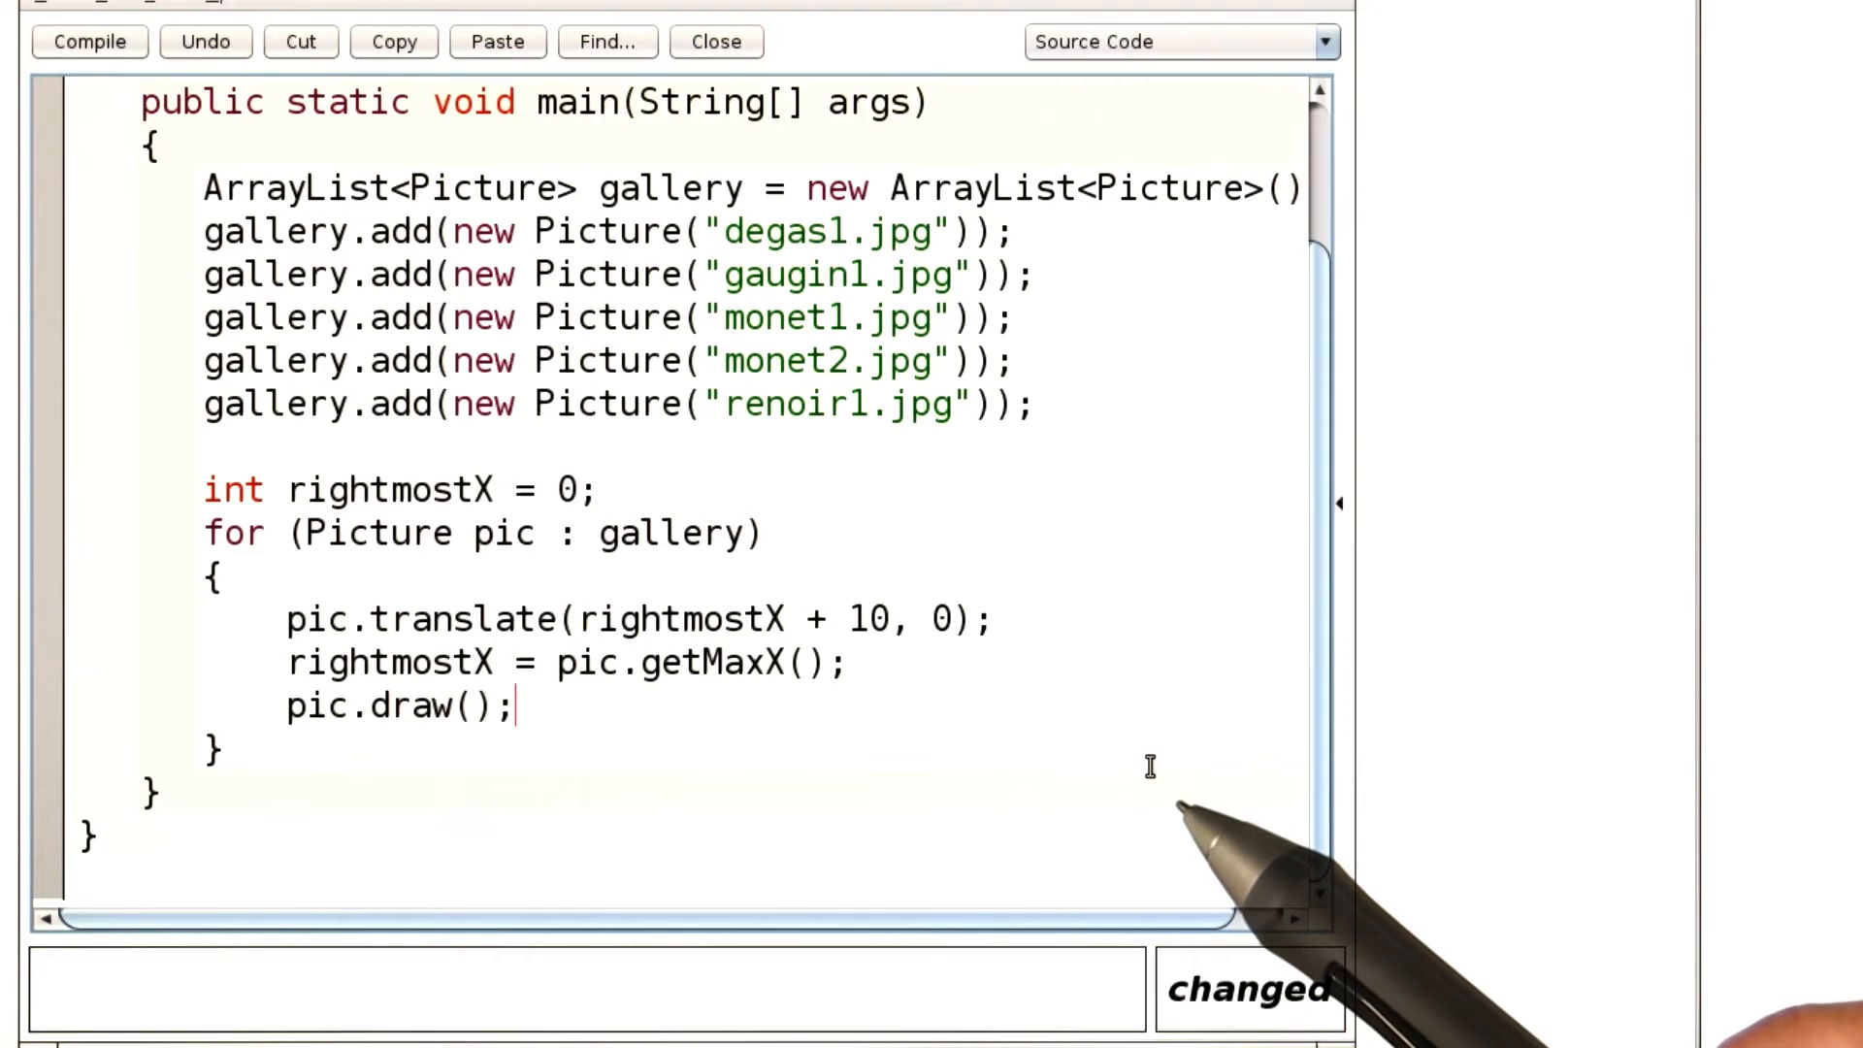
{"action": "mouse_move", "coordinate": [1117, 778]}
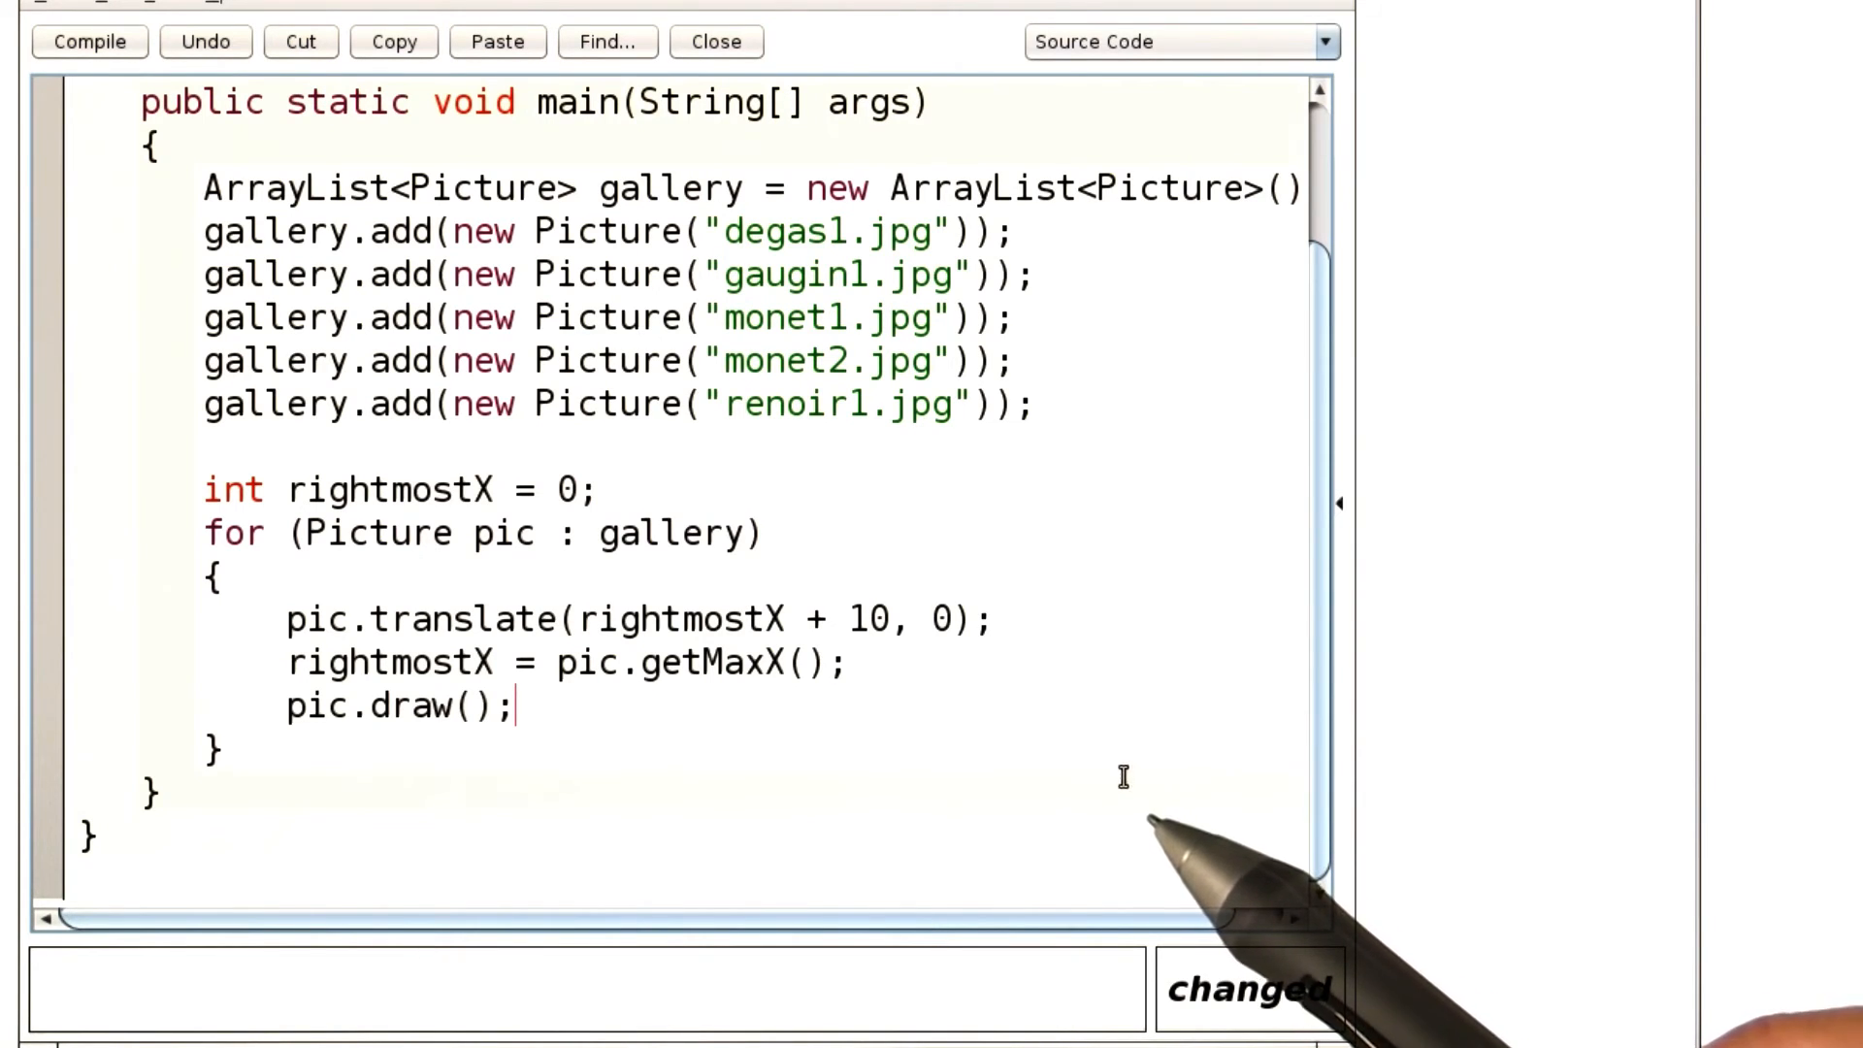
{"action": "mouse_move", "coordinate": [1117, 784]}
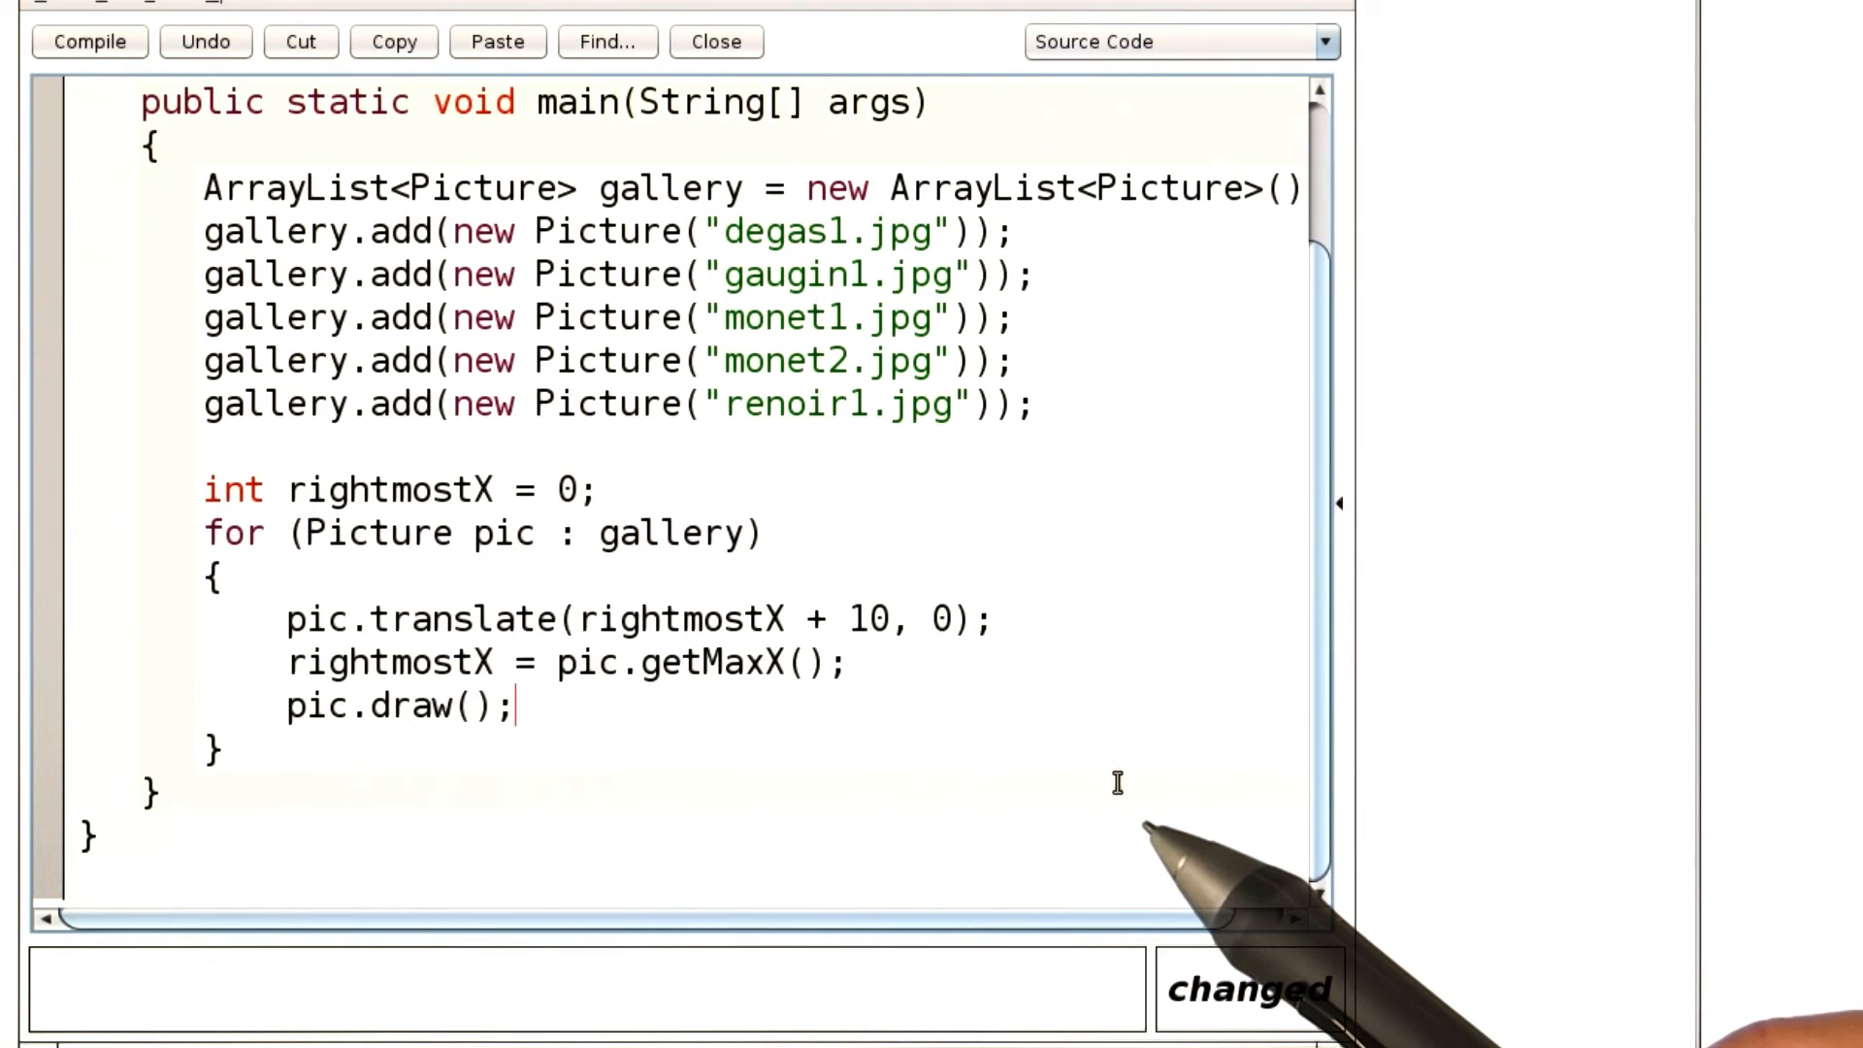